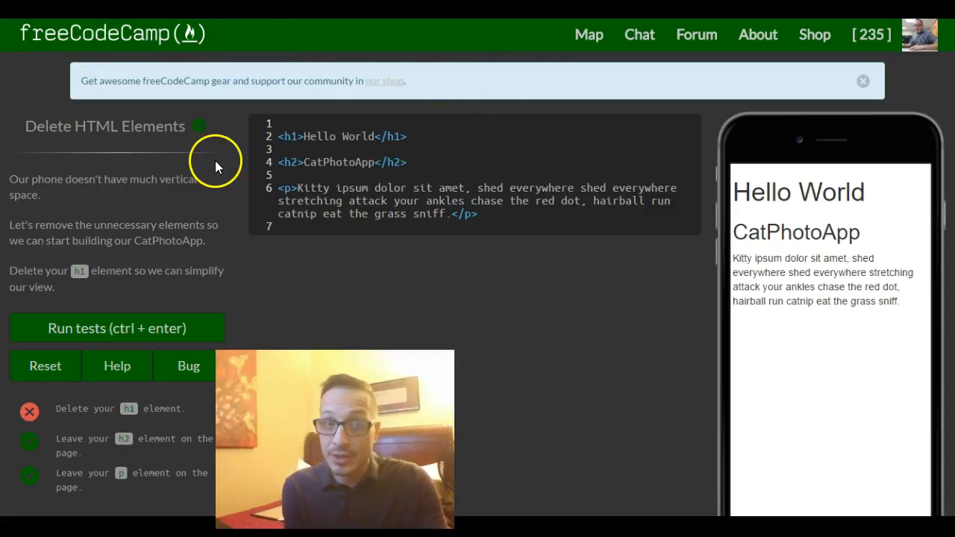
mouse_move(188, 141)
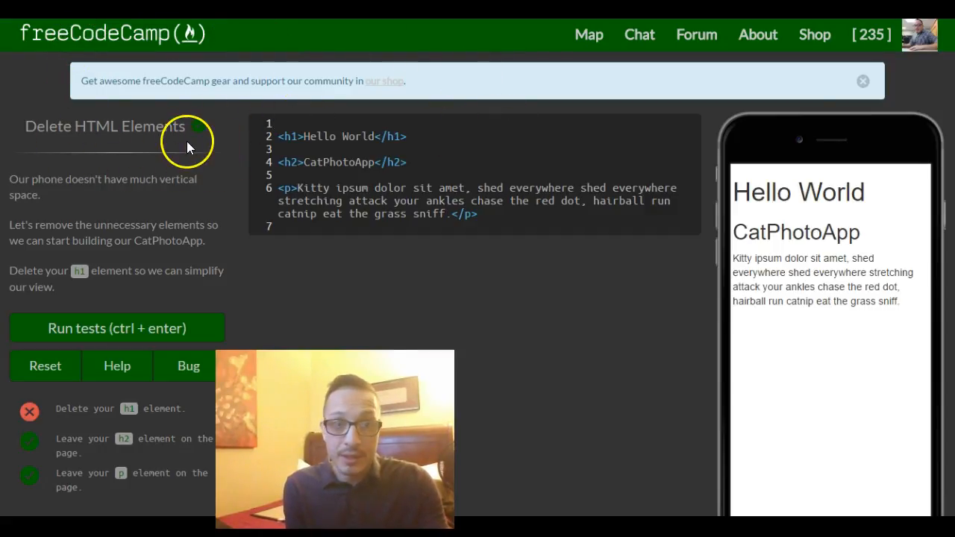
mouse_move(177, 121)
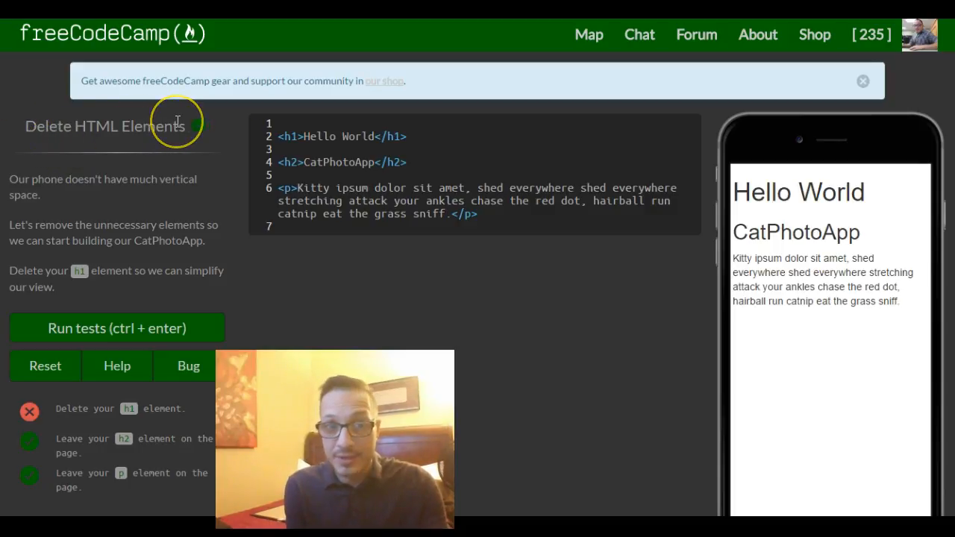
mouse_move(32, 168)
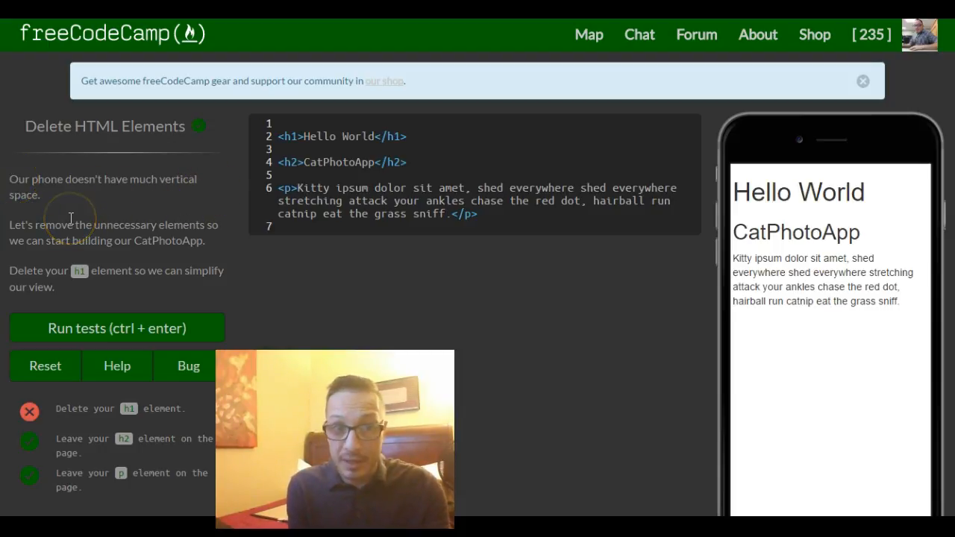
mouse_move(35, 267)
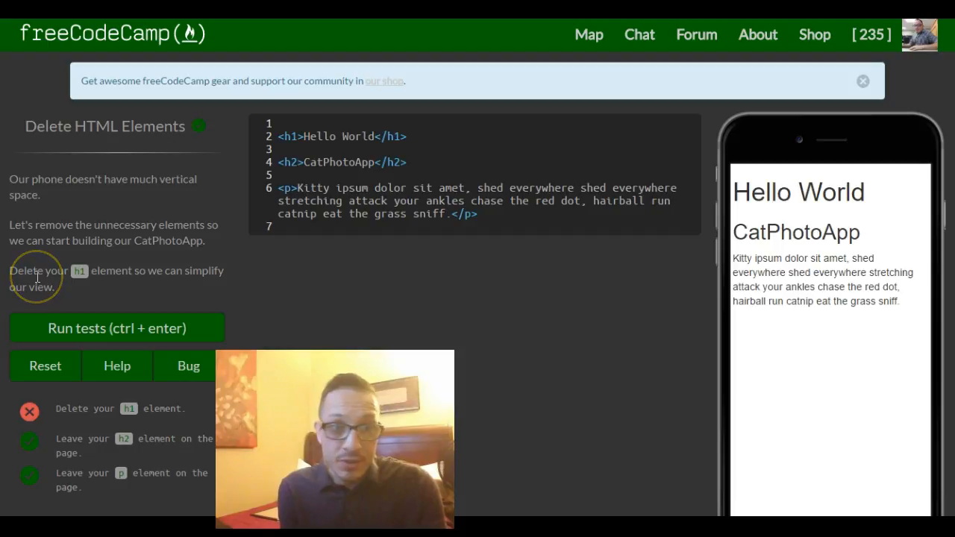
mouse_move(182, 278)
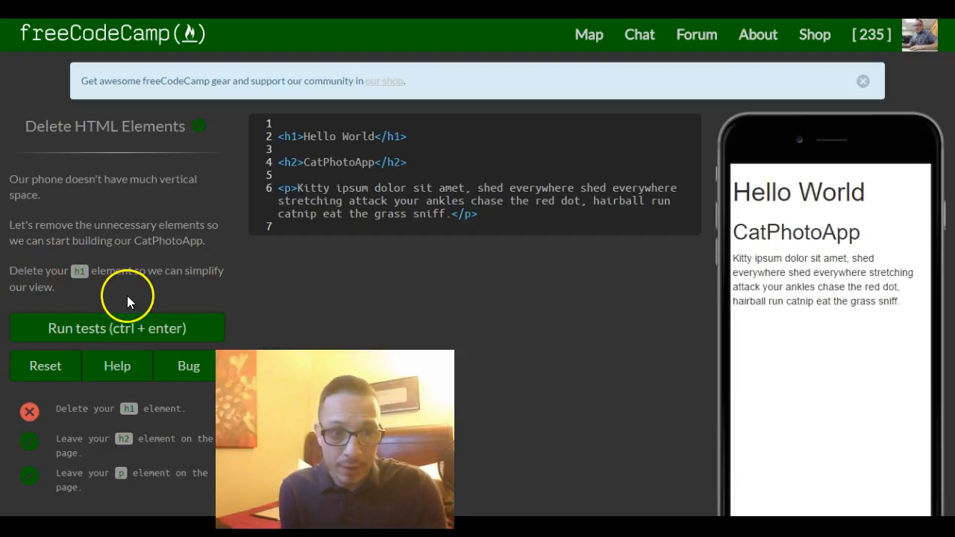
mouse_move(52, 415)
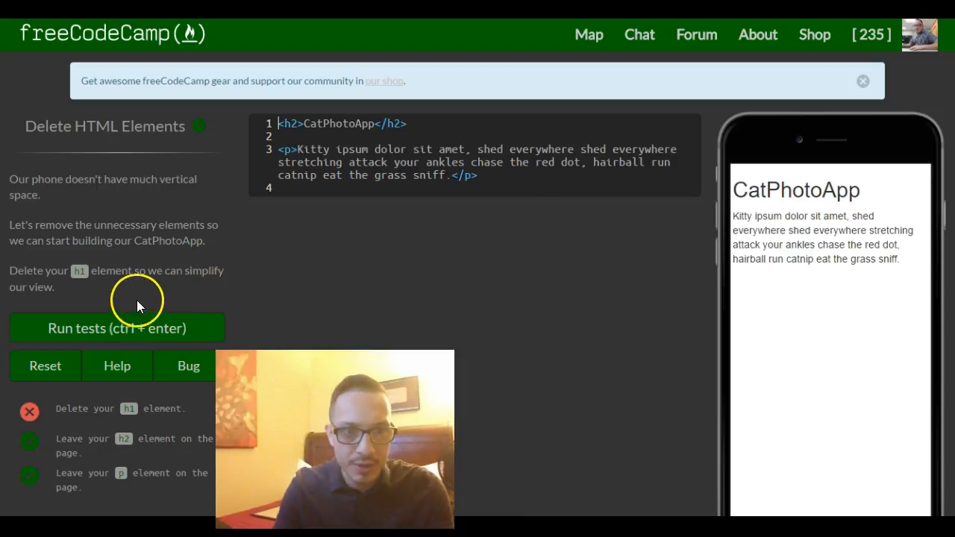
Step: Run the tests on the edited Delete HTML Elements code to get the success dialog
left_click(863, 81)
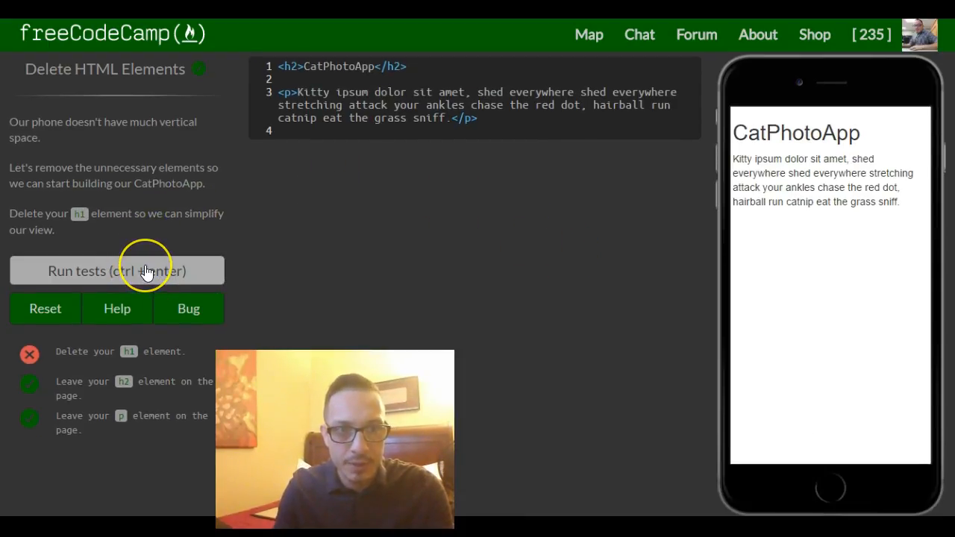
left_click(116, 271)
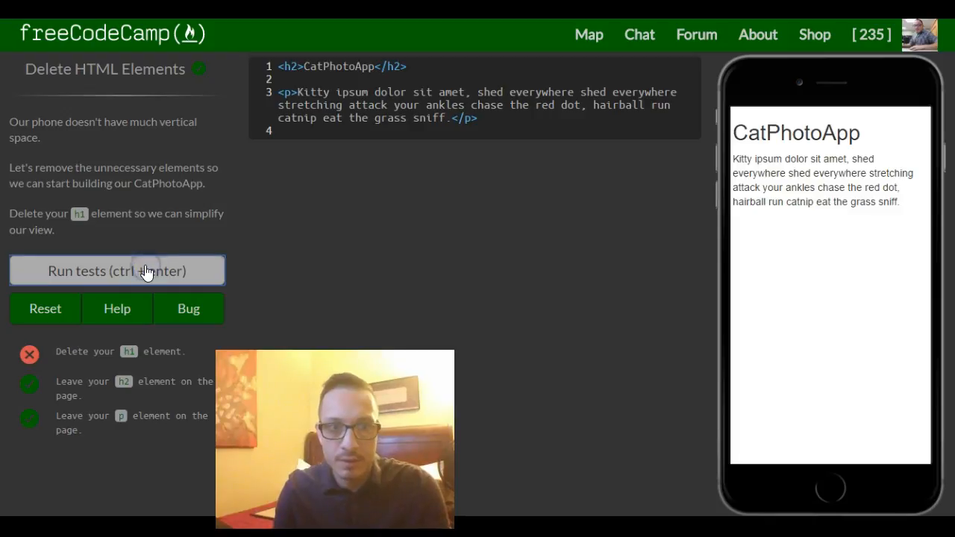
left_click(117, 270)
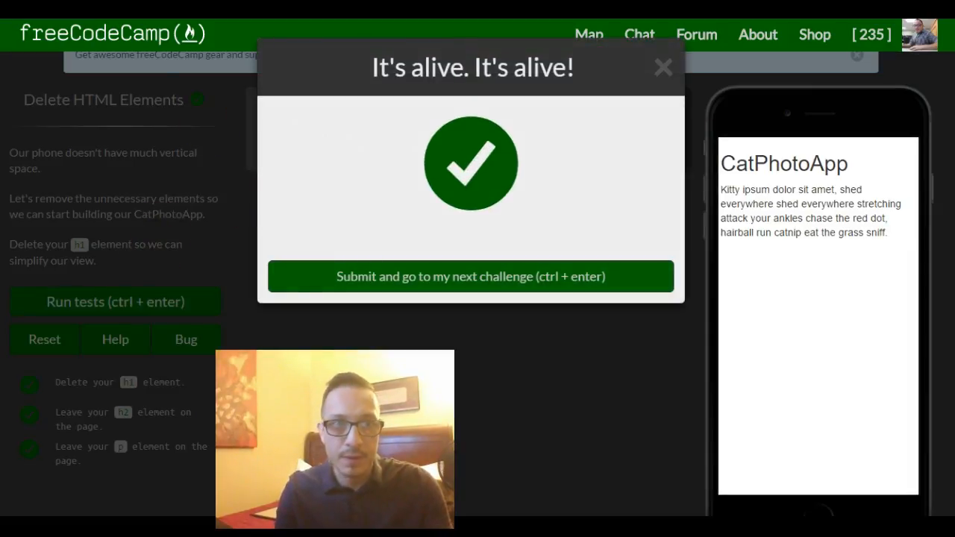